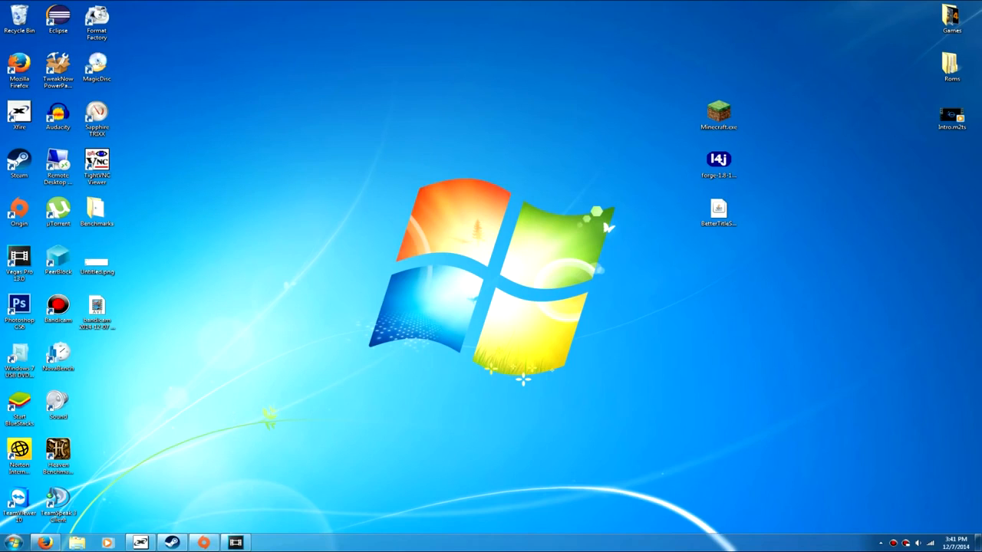
Launch the Forge installer file from the desktop.
{"action": "left_click", "coordinate": [719, 160]}
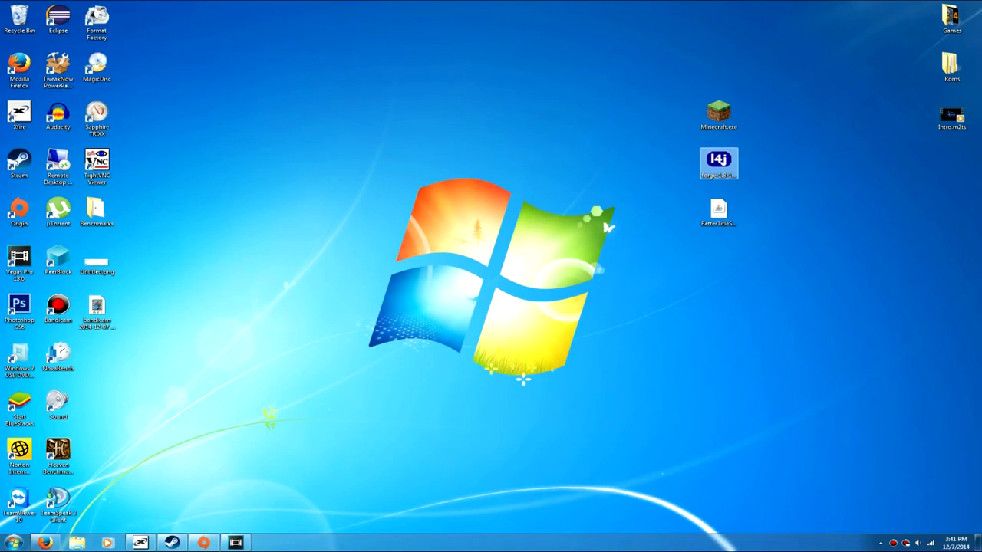
{"action": "double_click", "coordinate": [719, 159]}
{"action": "type", "text": "%appdata%"}
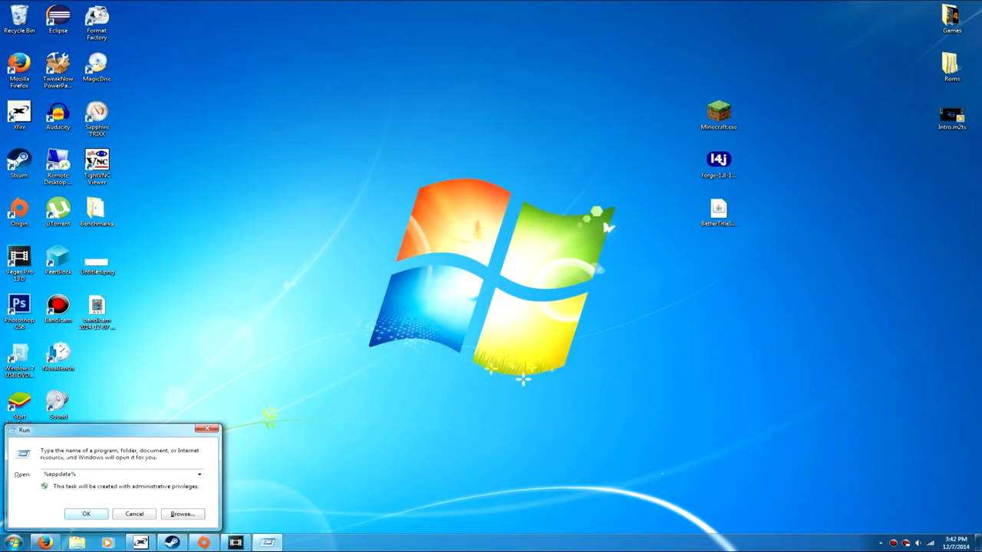
Navigate from AppData Roaming into .minecraft and then its versions folder.
{"action": "left_click", "coordinate": [86, 514]}
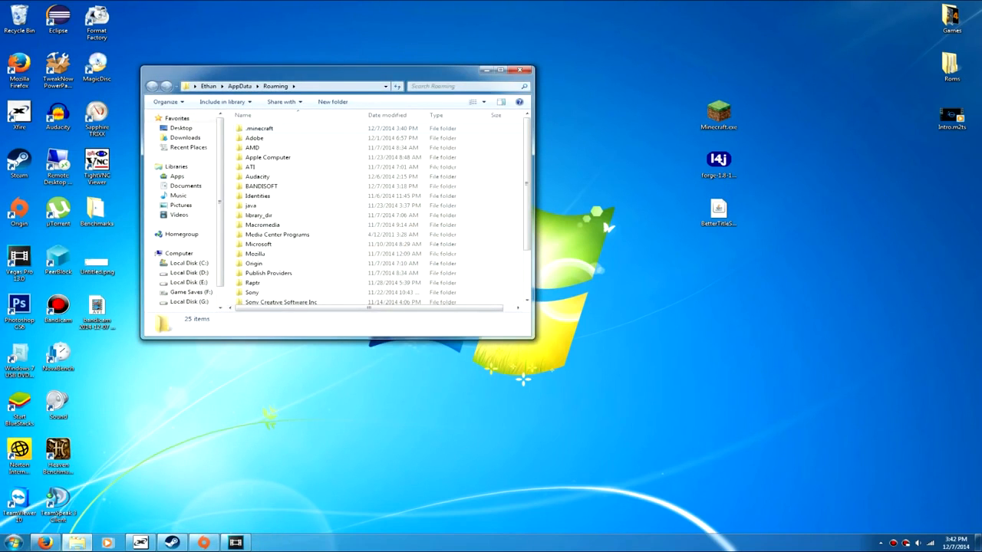
{"action": "double_click", "coordinate": [258, 128]}
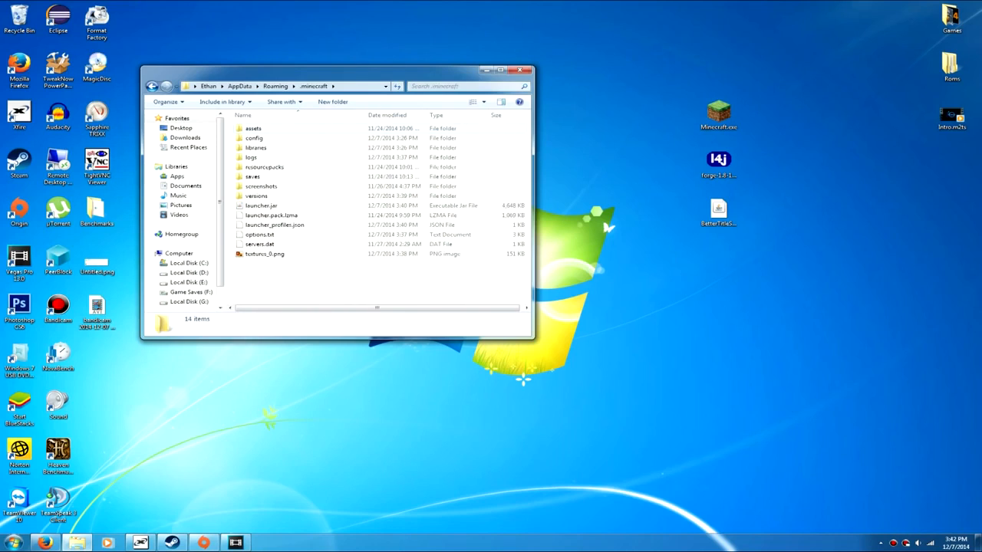
{"action": "double_click", "coordinate": [256, 196]}
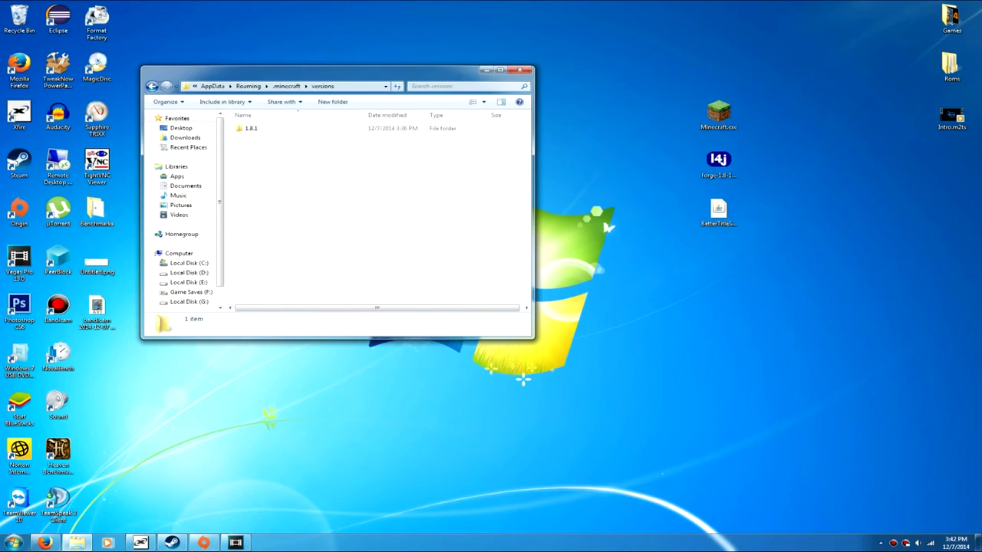
Rename the 1.8.1 folder to 1.8, then rename the 1.8.1.jar inside it to match.
{"action": "left_click", "coordinate": [251, 128]}
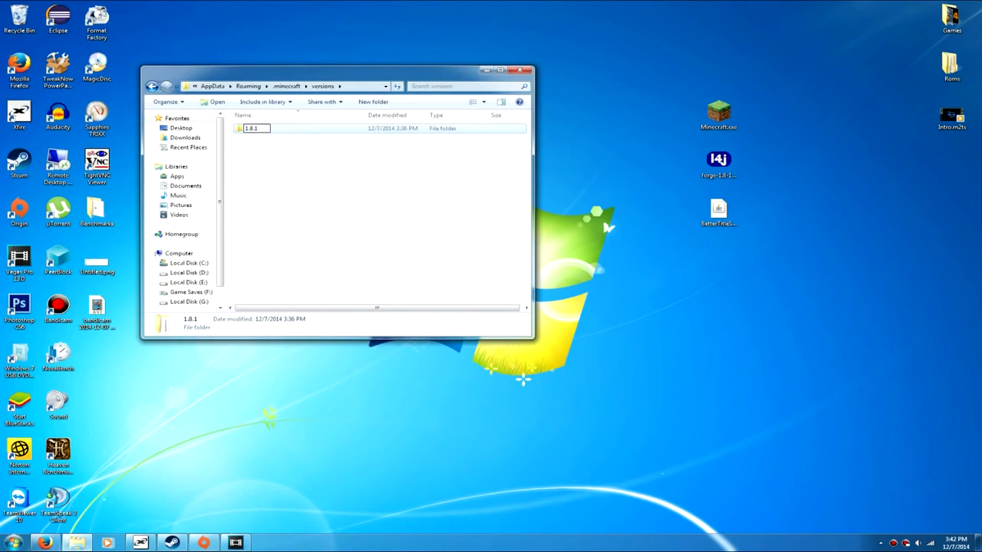
{"action": "double_click", "coordinate": [252, 129]}
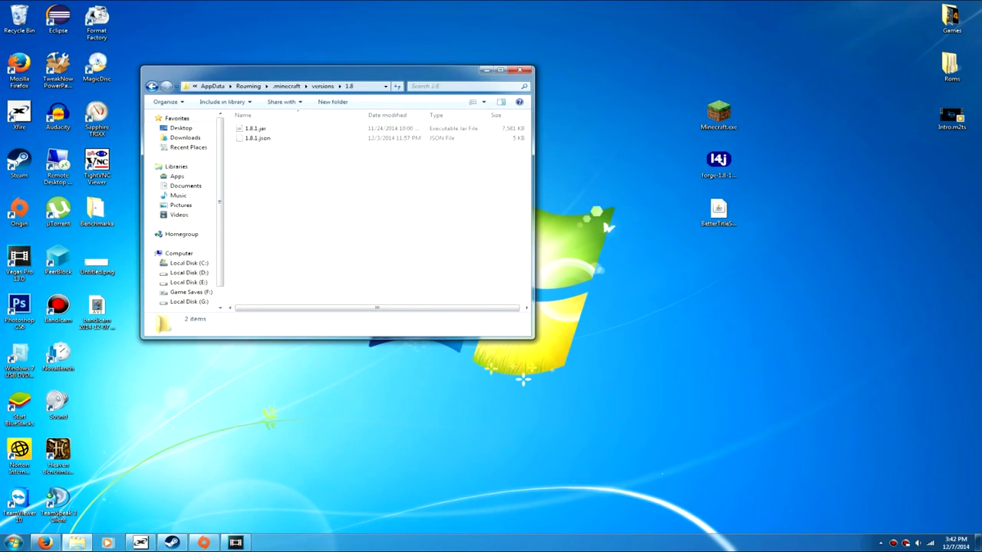
{"action": "right_click", "coordinate": [255, 128]}
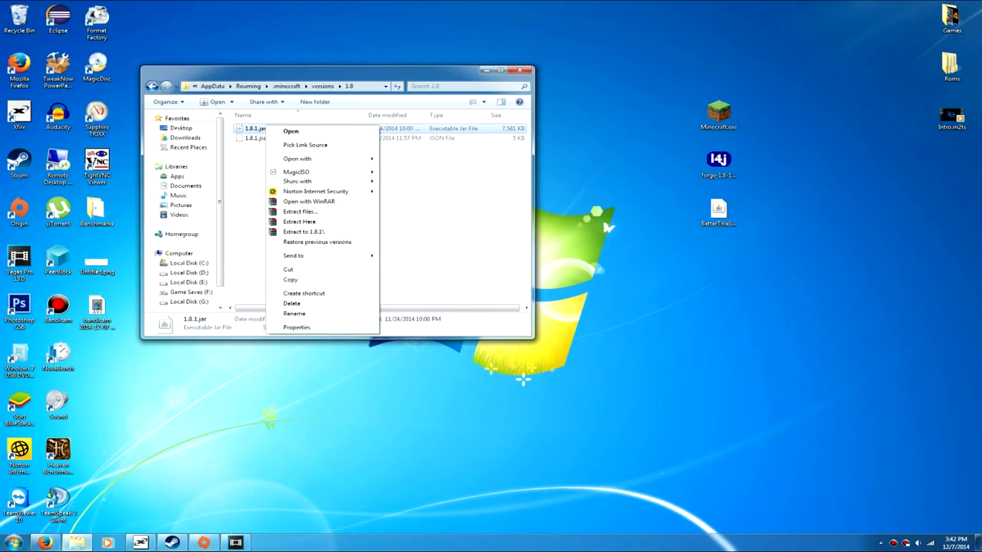
{"action": "left_click", "coordinate": [294, 314]}
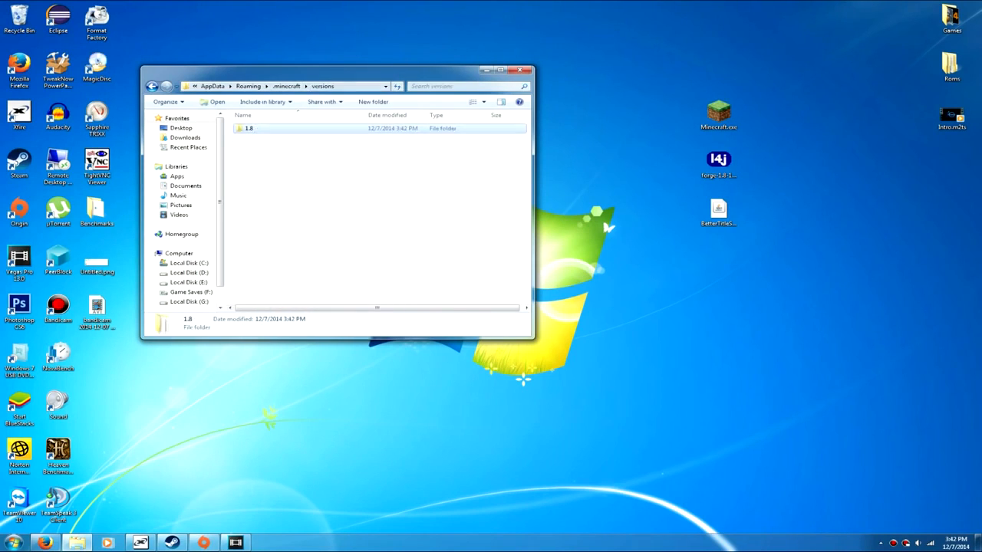
Run the Forge installer, allowing the unverified application past the security warning.
{"action": "left_click", "coordinate": [520, 70]}
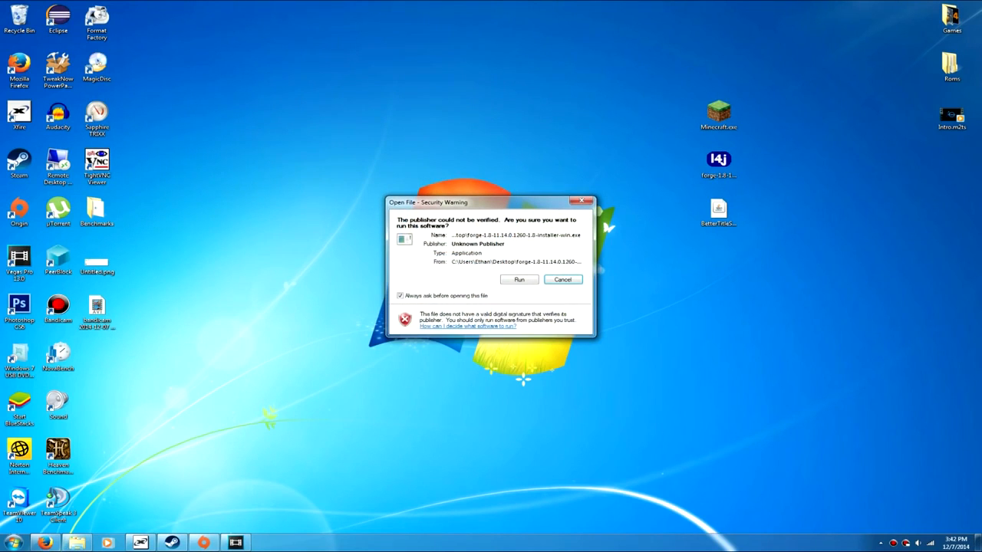
{"action": "left_click", "coordinate": [563, 280]}
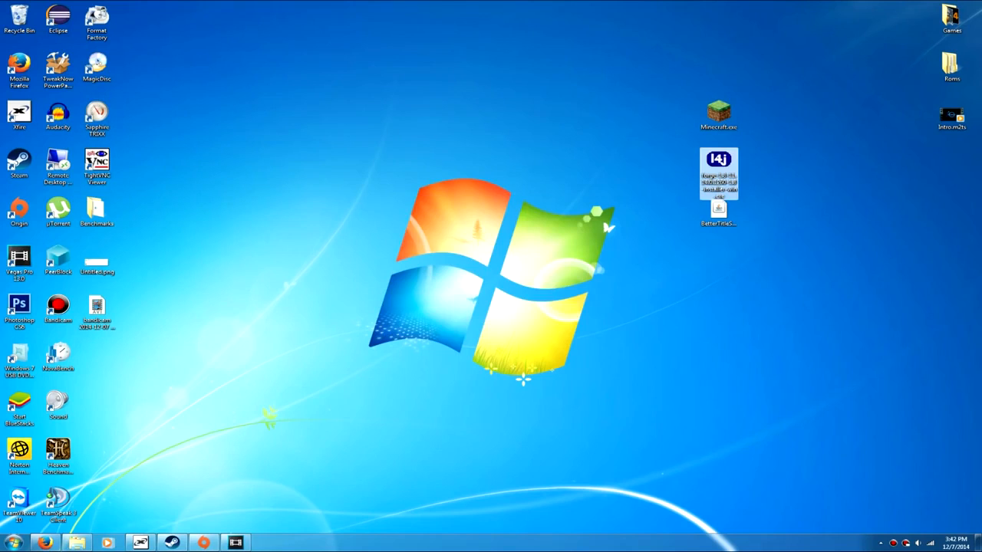
{"action": "double_click", "coordinate": [718, 174]}
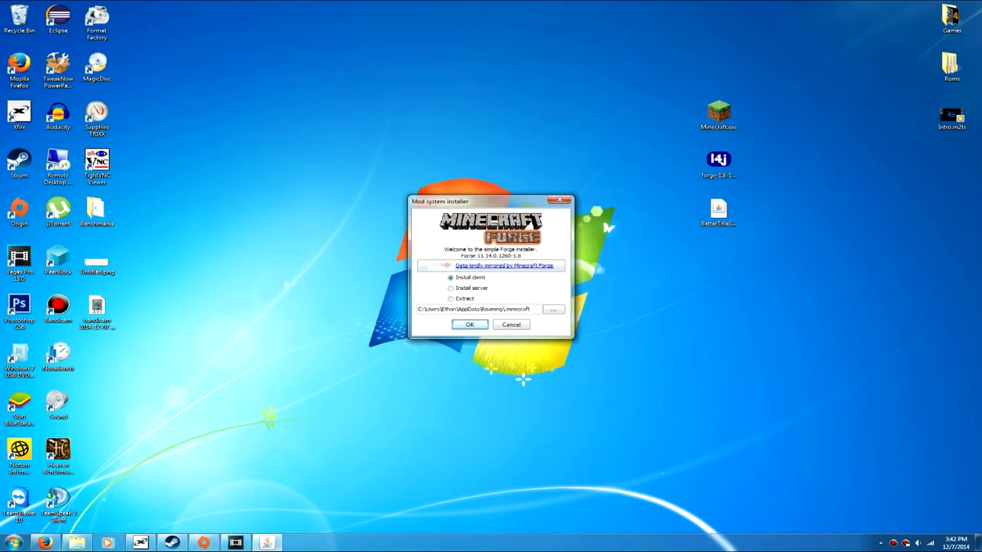
Install the Forge 11.14.0.1260-1.8 client profile and acknowledge the Complete message.
{"action": "left_click", "coordinate": [470, 323]}
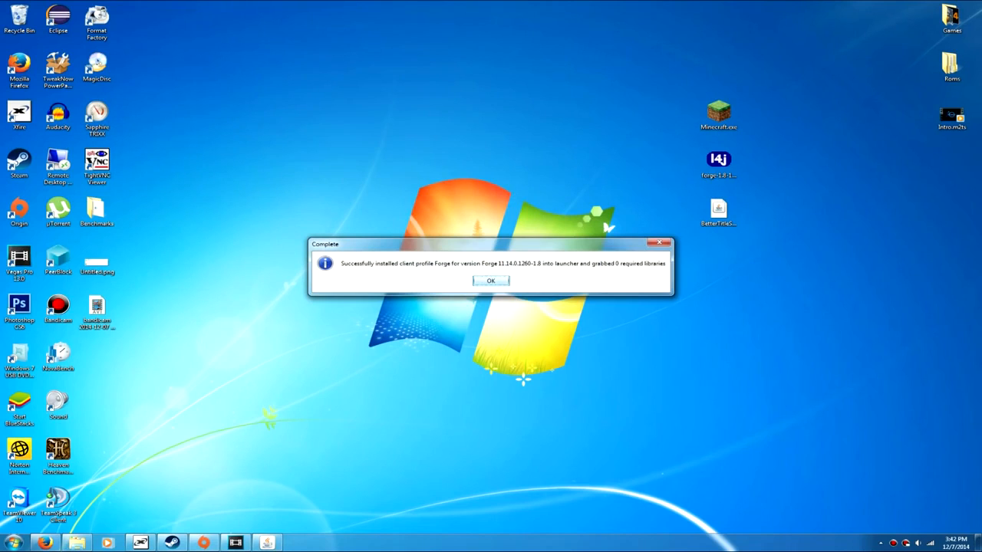
{"action": "left_click", "coordinate": [490, 281]}
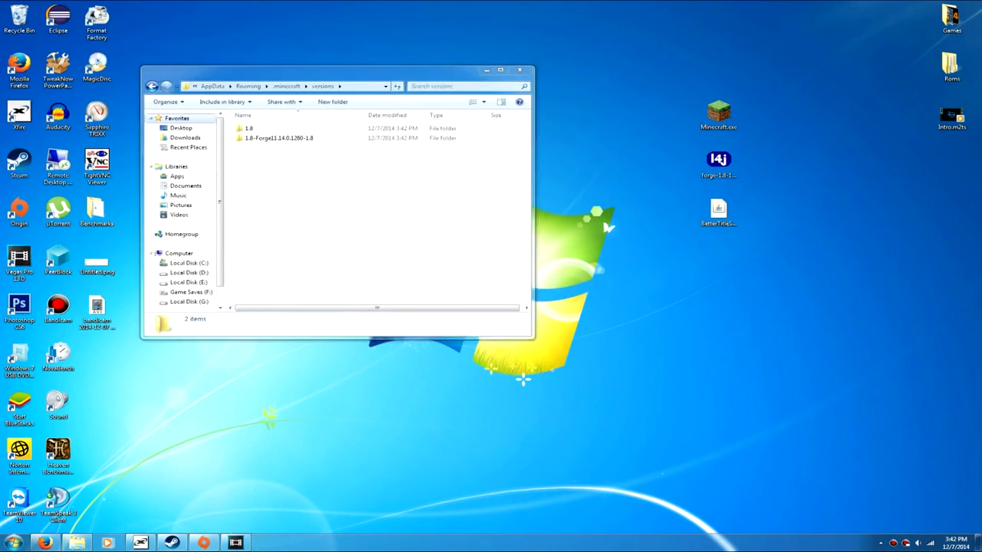